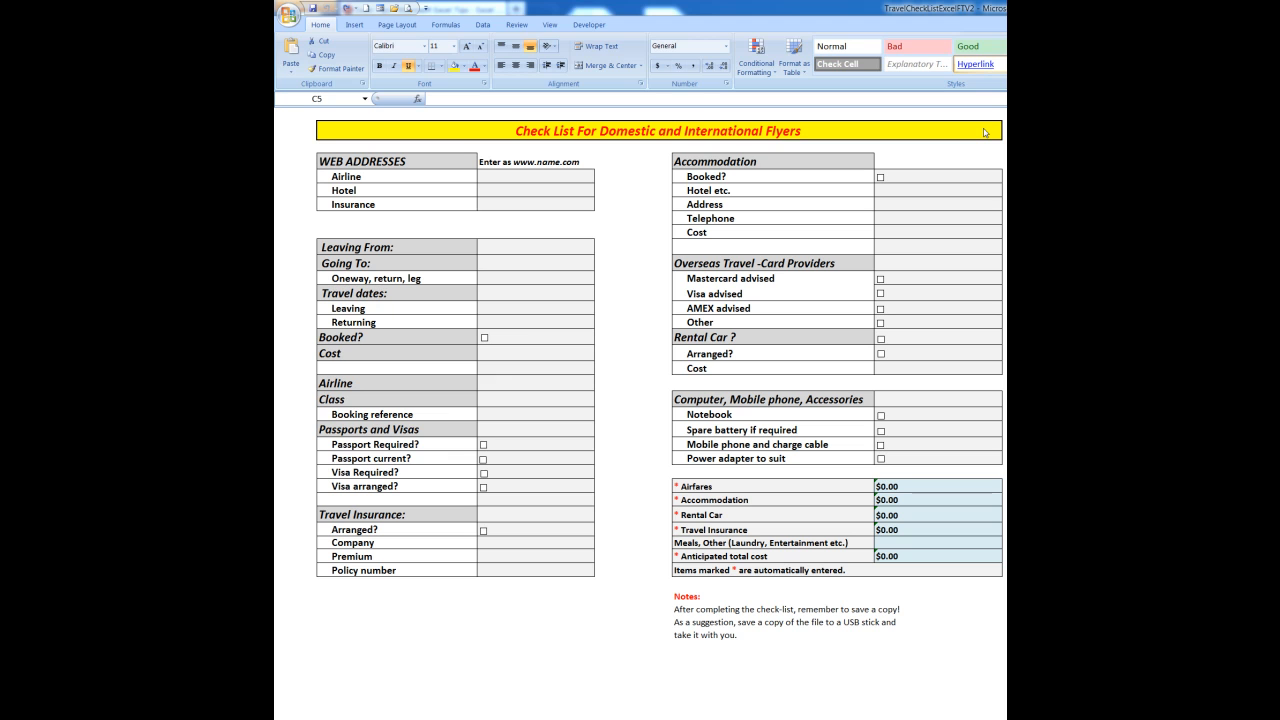
mouse_move(276, 151)
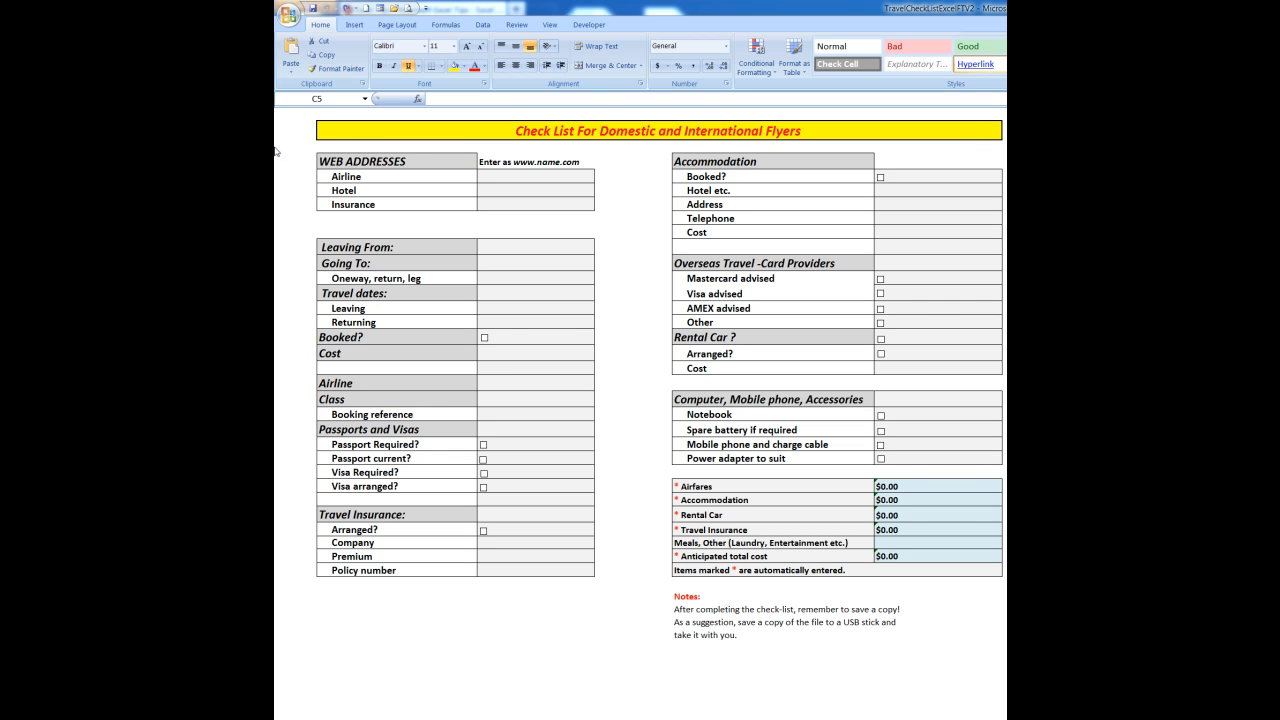
Select the old yellow title banner at the top of the checklist and clear it.
click(657, 130)
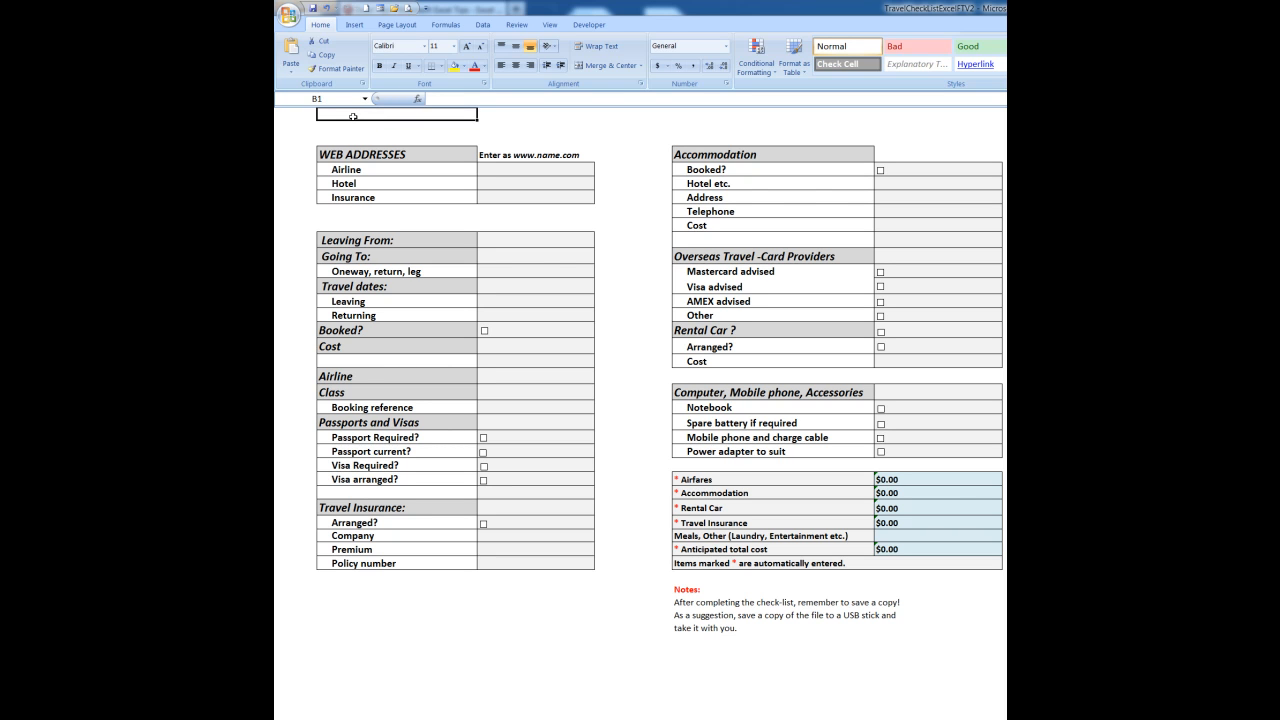
Bring up the Insert tab's Shapes gallery to draw the title rectangle.
click(354, 24)
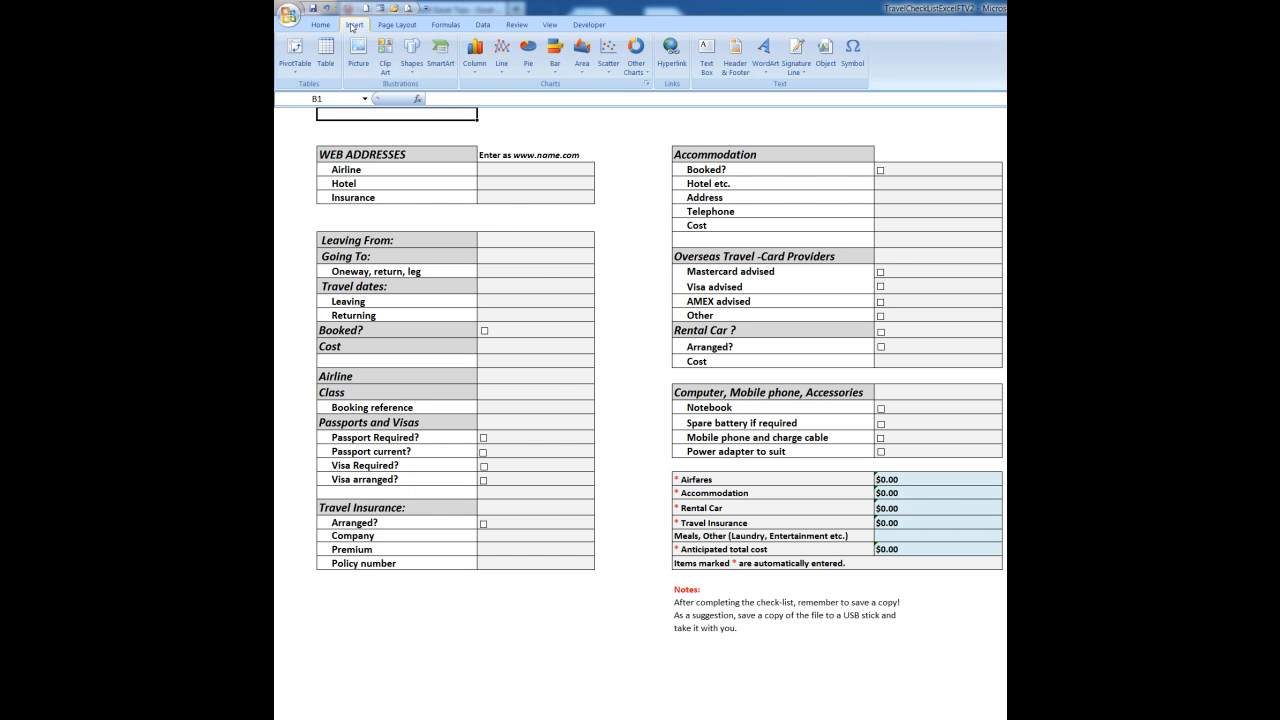
click(412, 55)
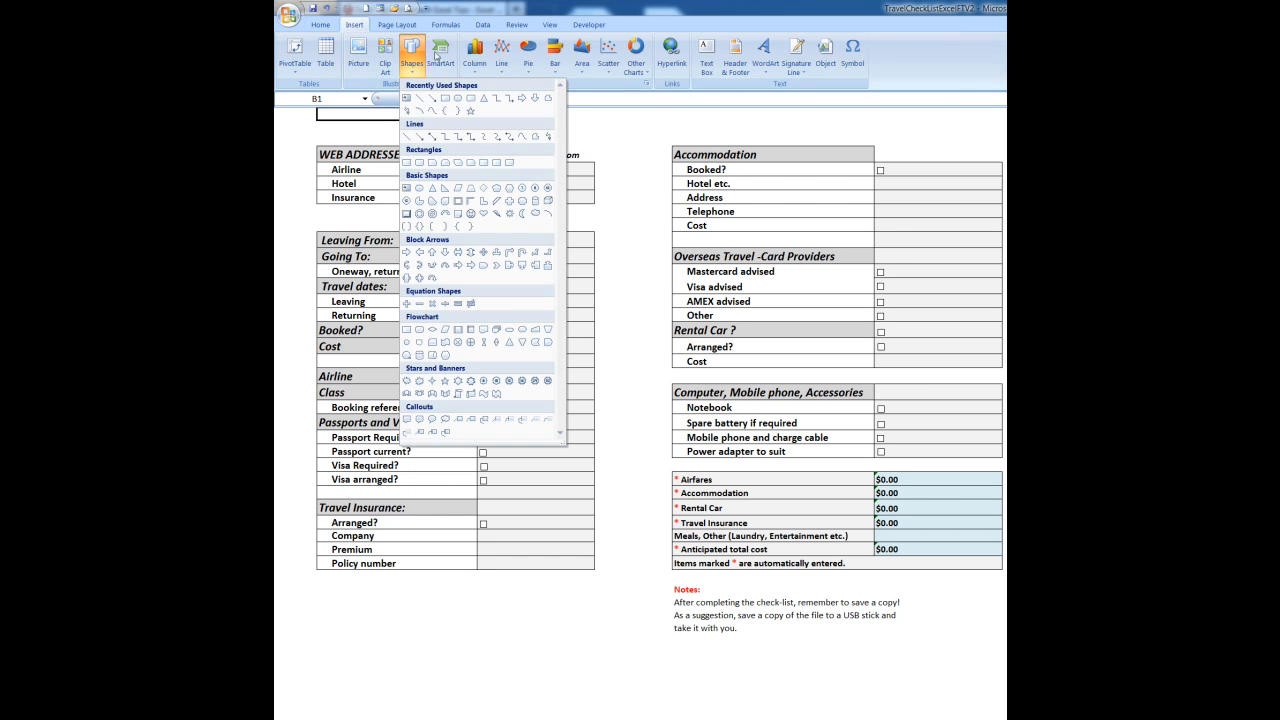
mouse_move(444, 99)
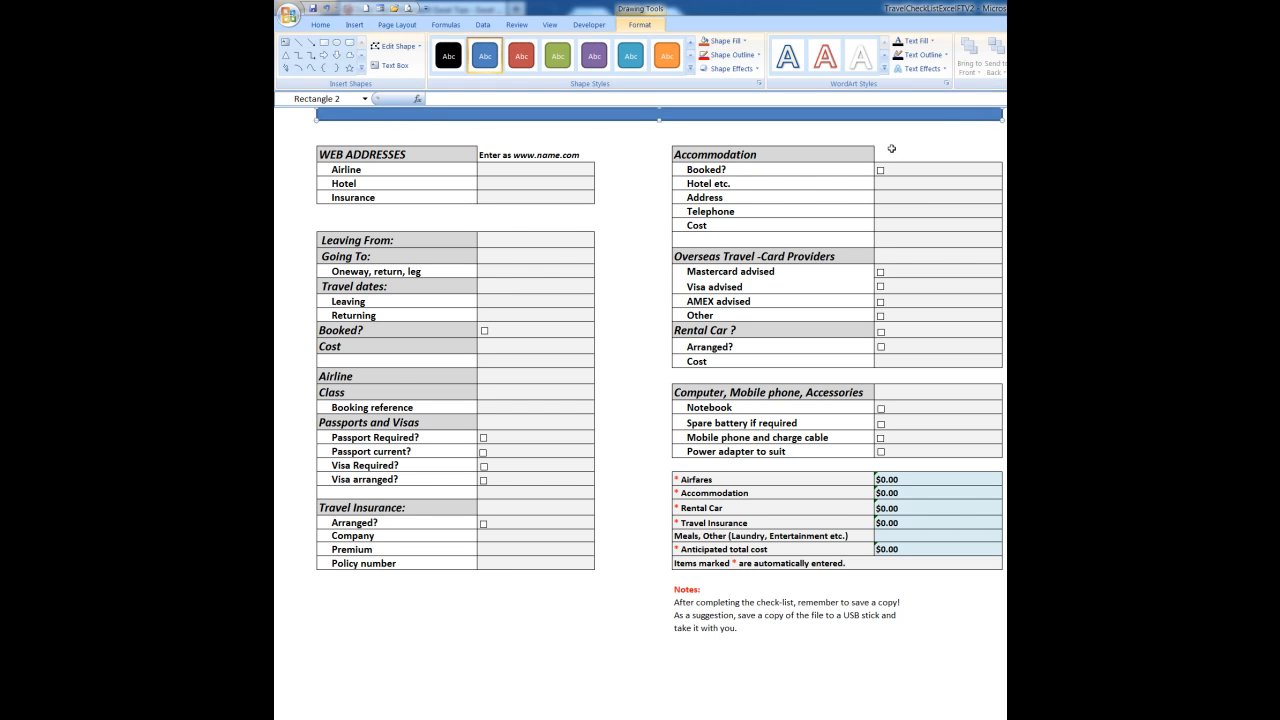
mouse_move(661, 135)
text(Check List for D)
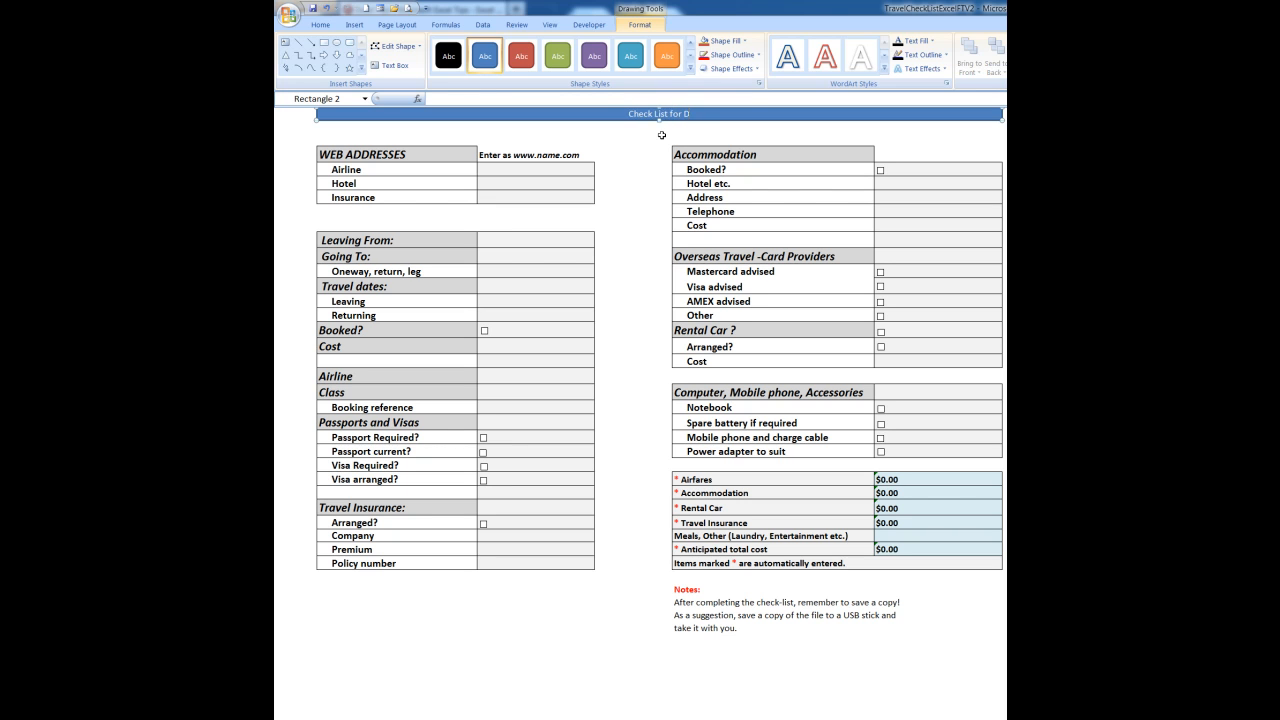
Type the rest of the title 'Check List for Domestic and International Travellers' in the rectangle.
text(omestic and International Travellers)
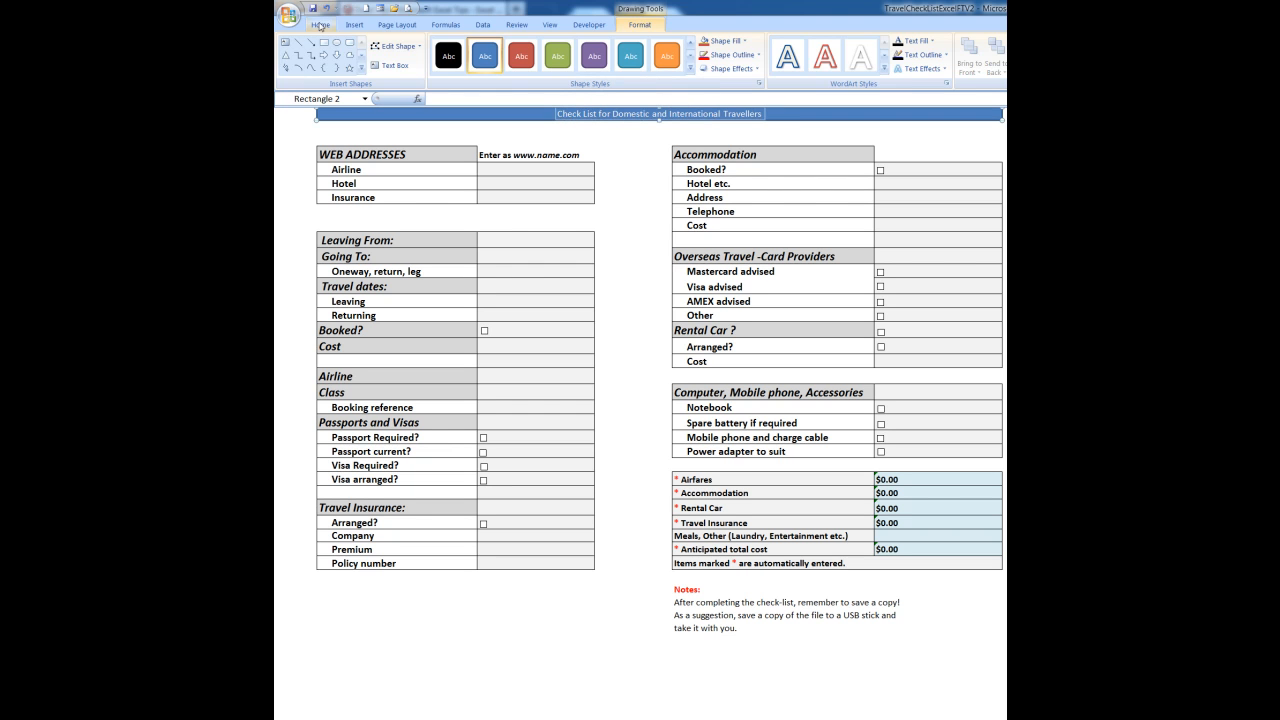
Set the title text to 16 pt and red font colour.
click(320, 24)
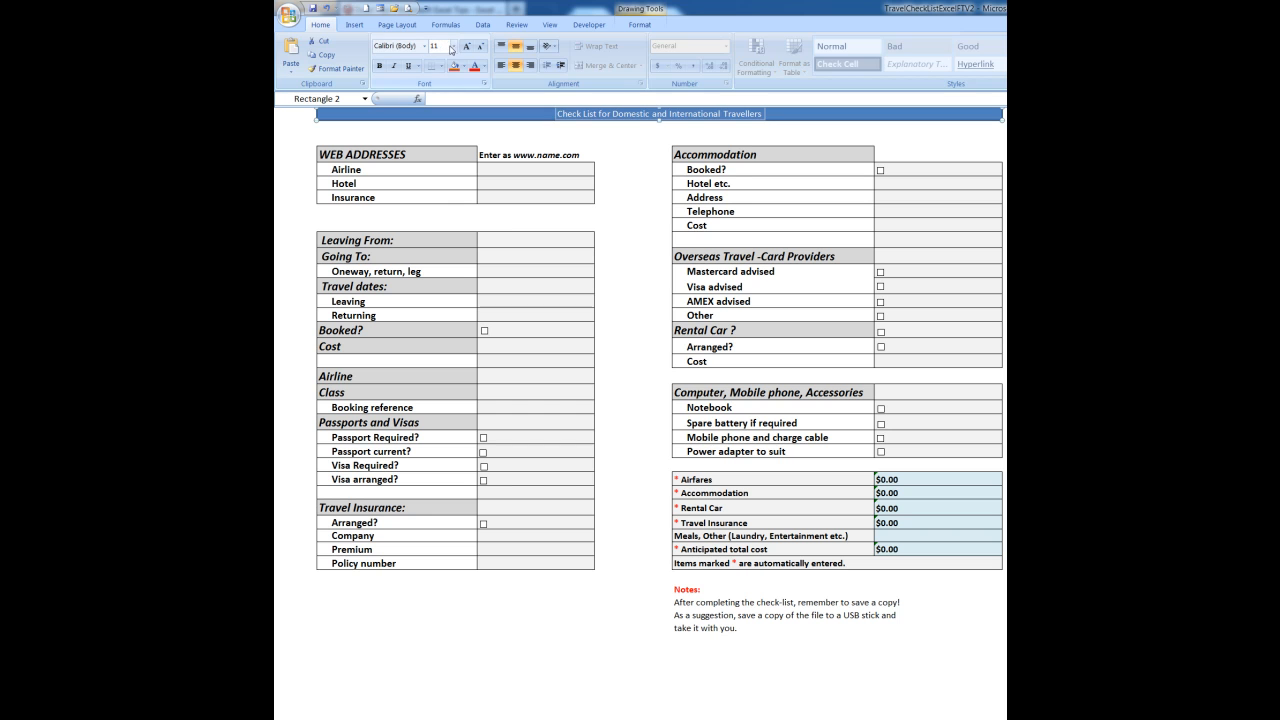
click(434, 46)
text(16)
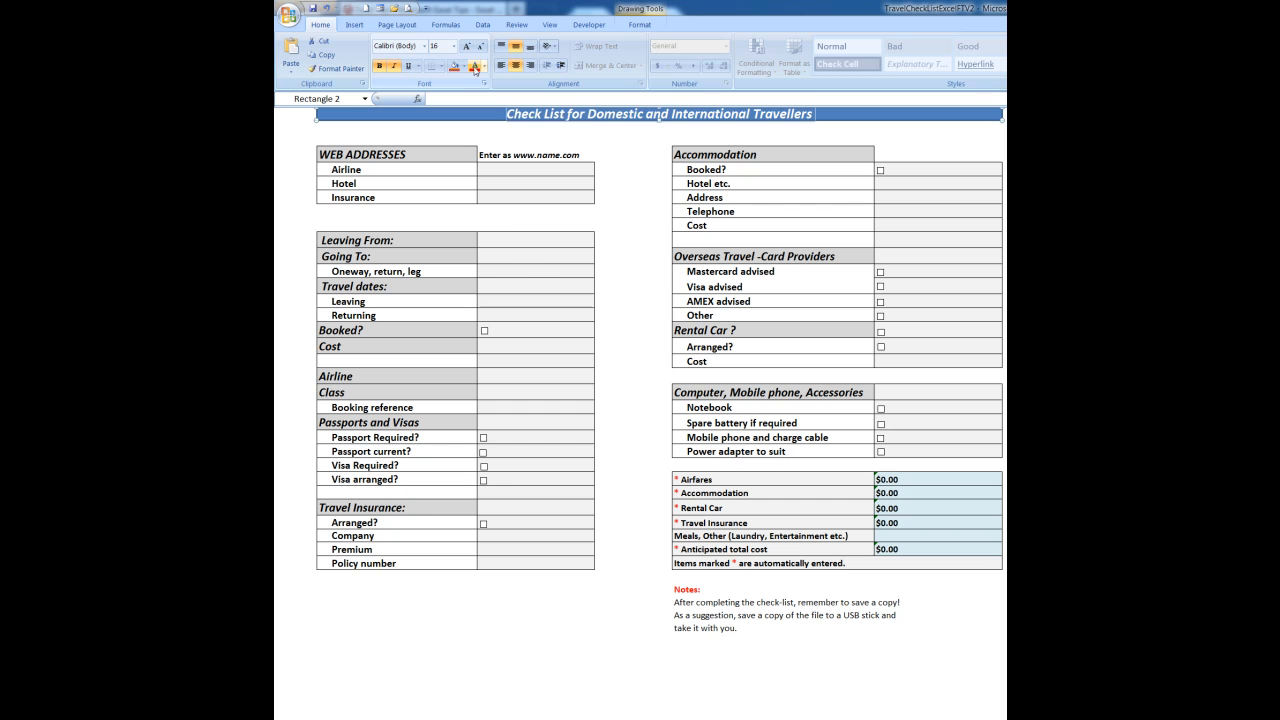
click(463, 67)
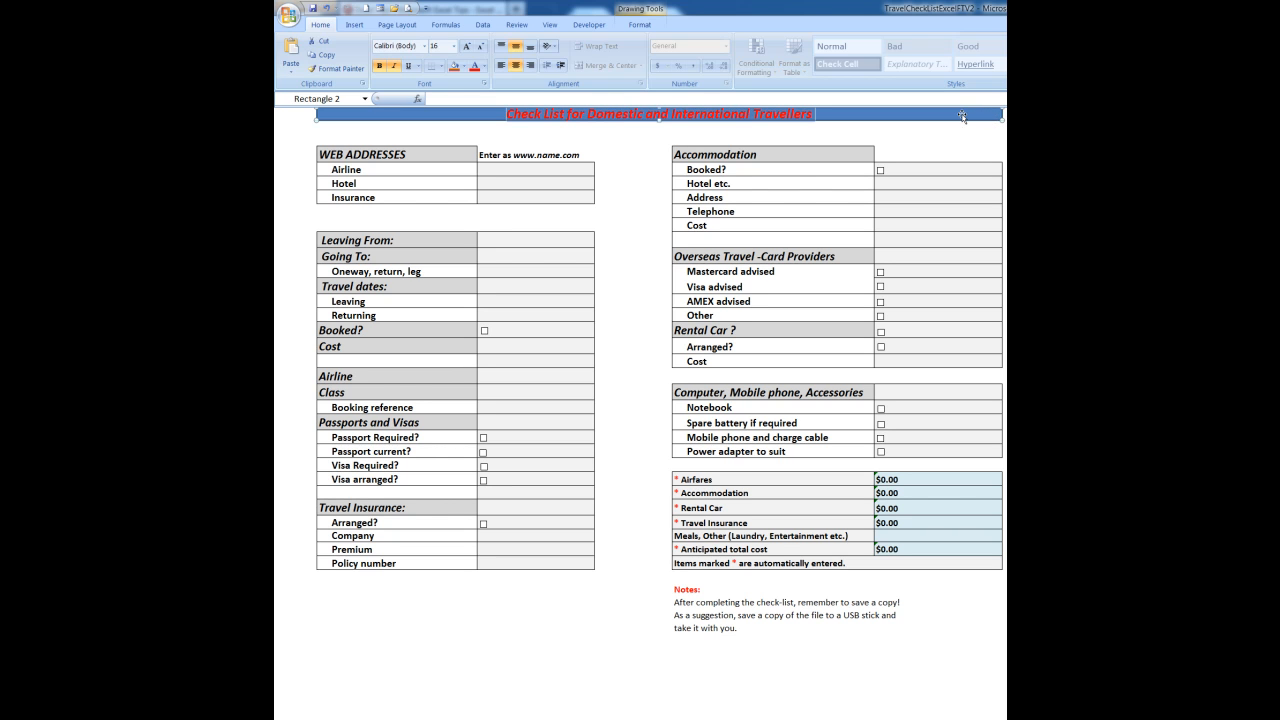
mouse_move(968, 135)
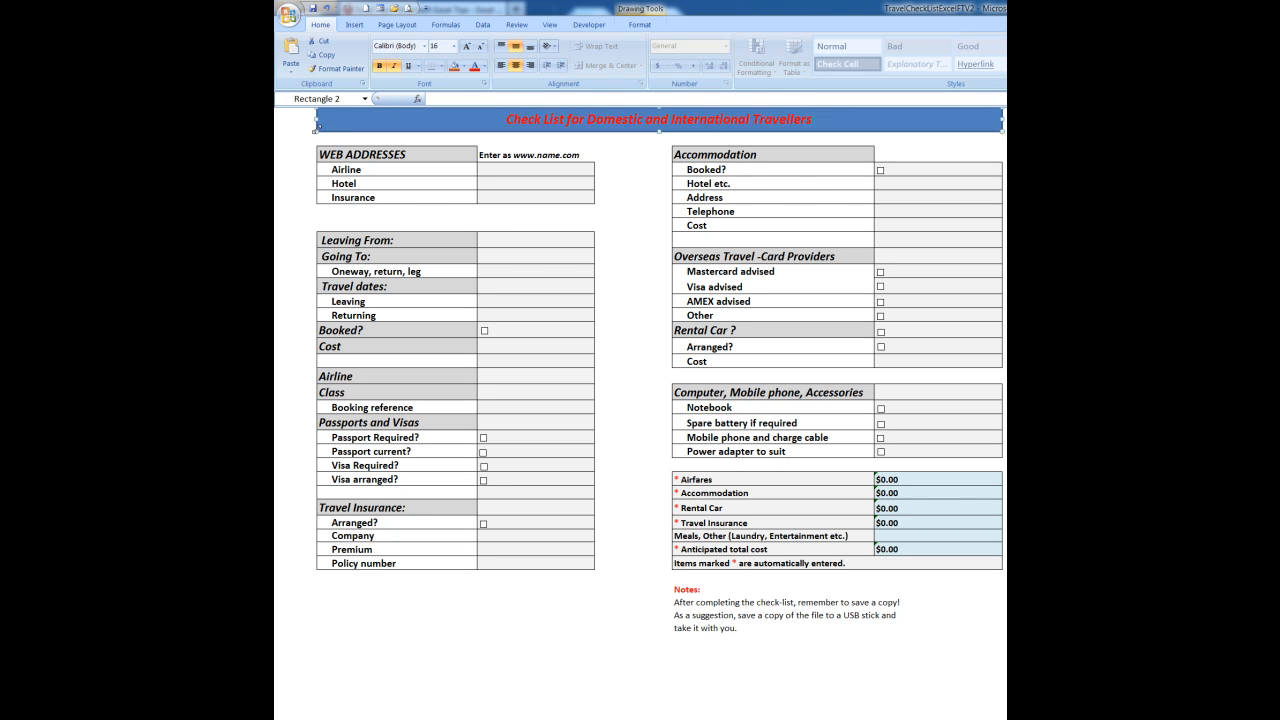
mouse_move(877, 119)
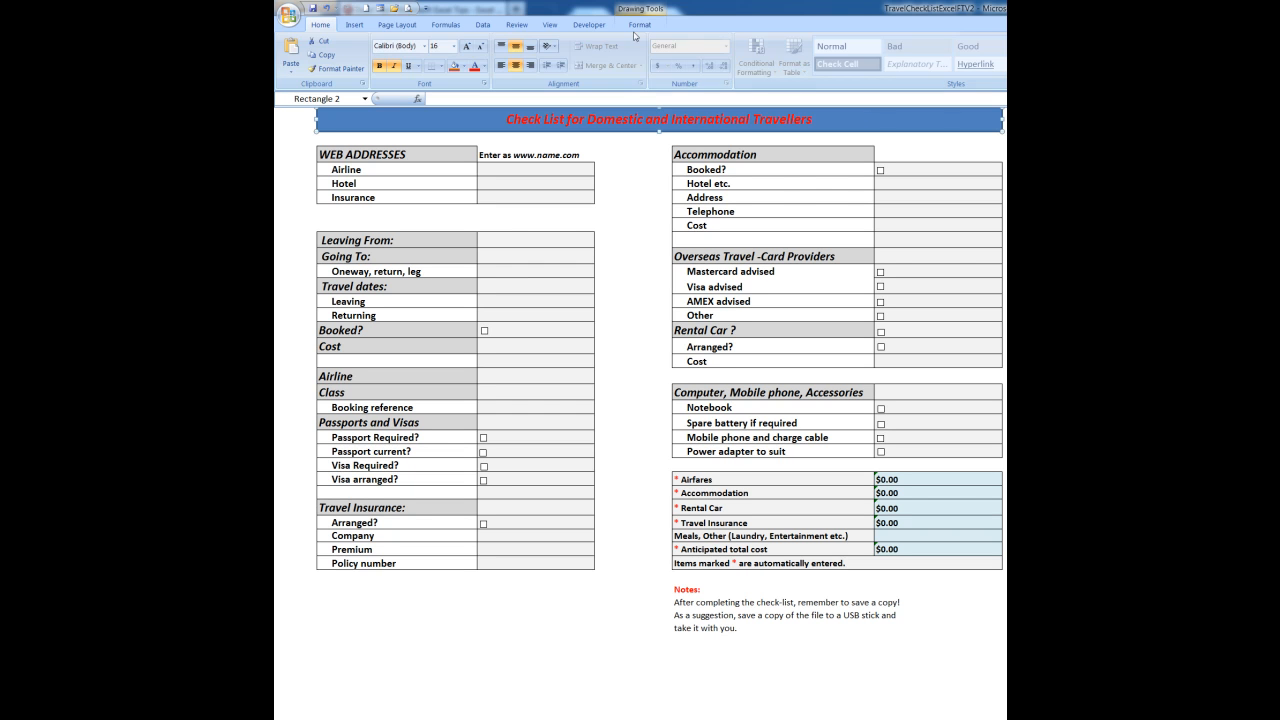
Show the Drawing Tools Format shape styles, leaving the title rectangle with a black fill.
click(640, 24)
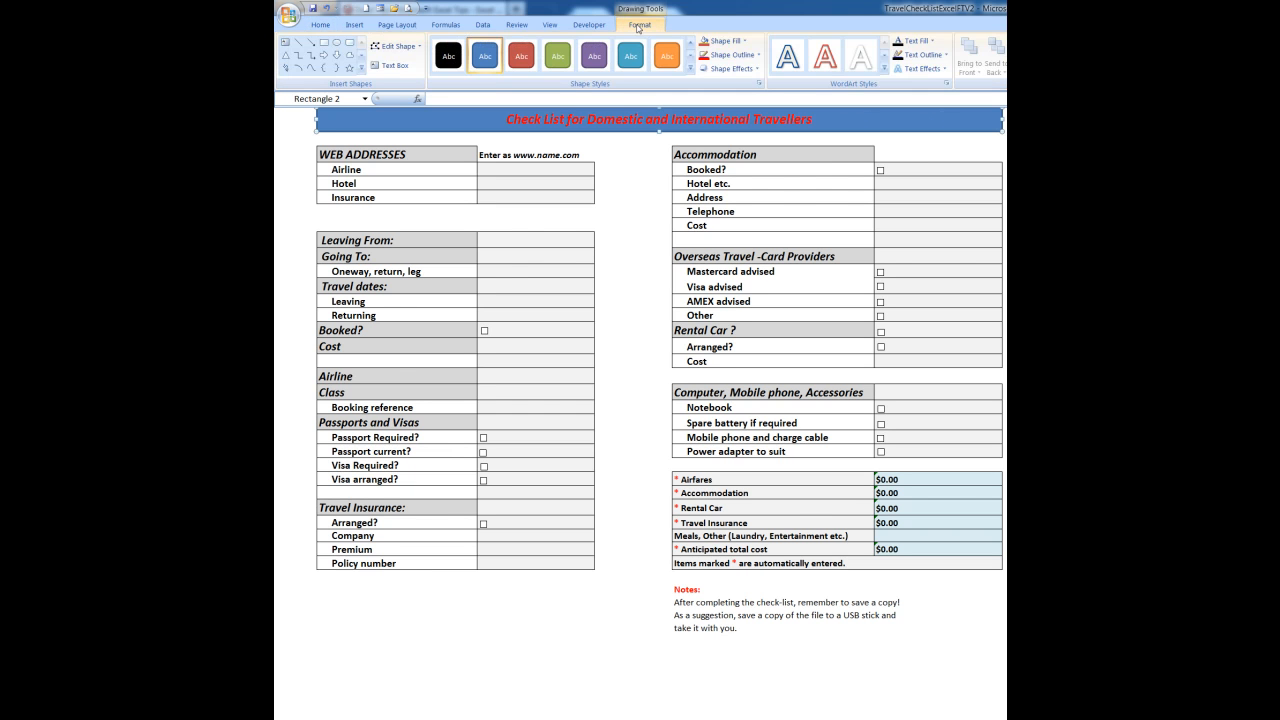
click(723, 40)
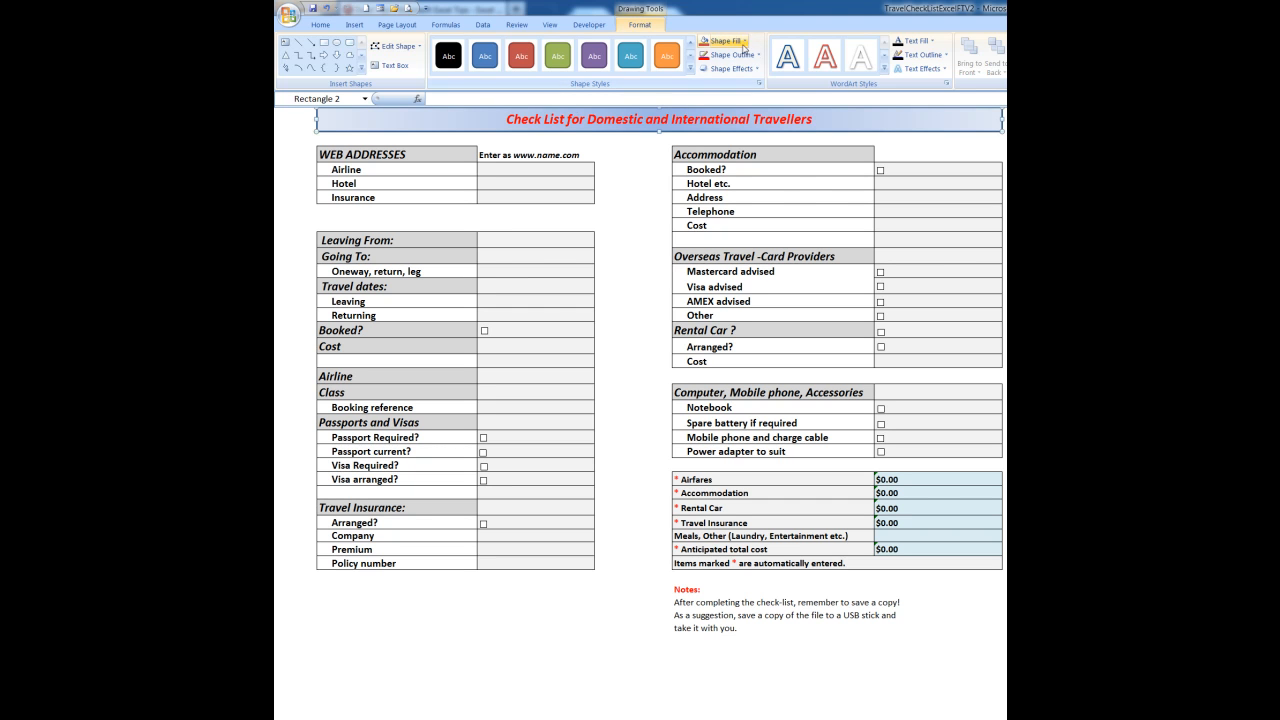
click(727, 54)
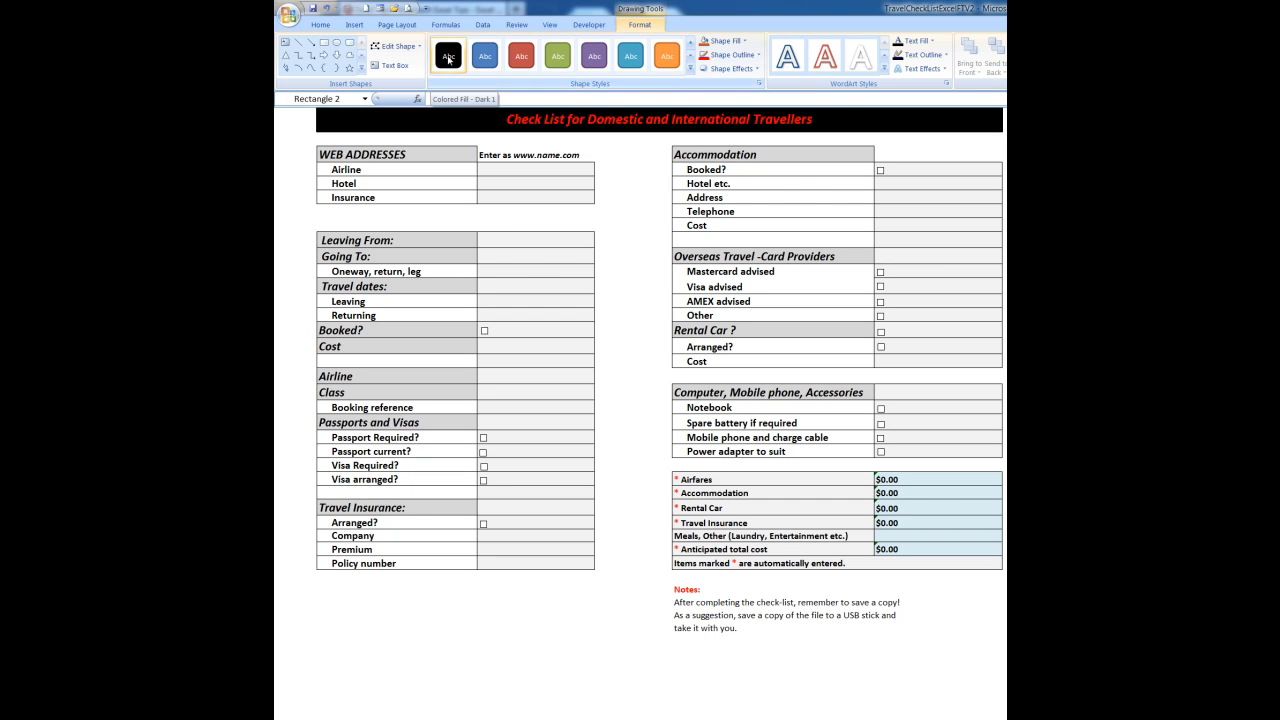
Try blue, green and black shape styles, then expand the full style gallery.
click(484, 55)
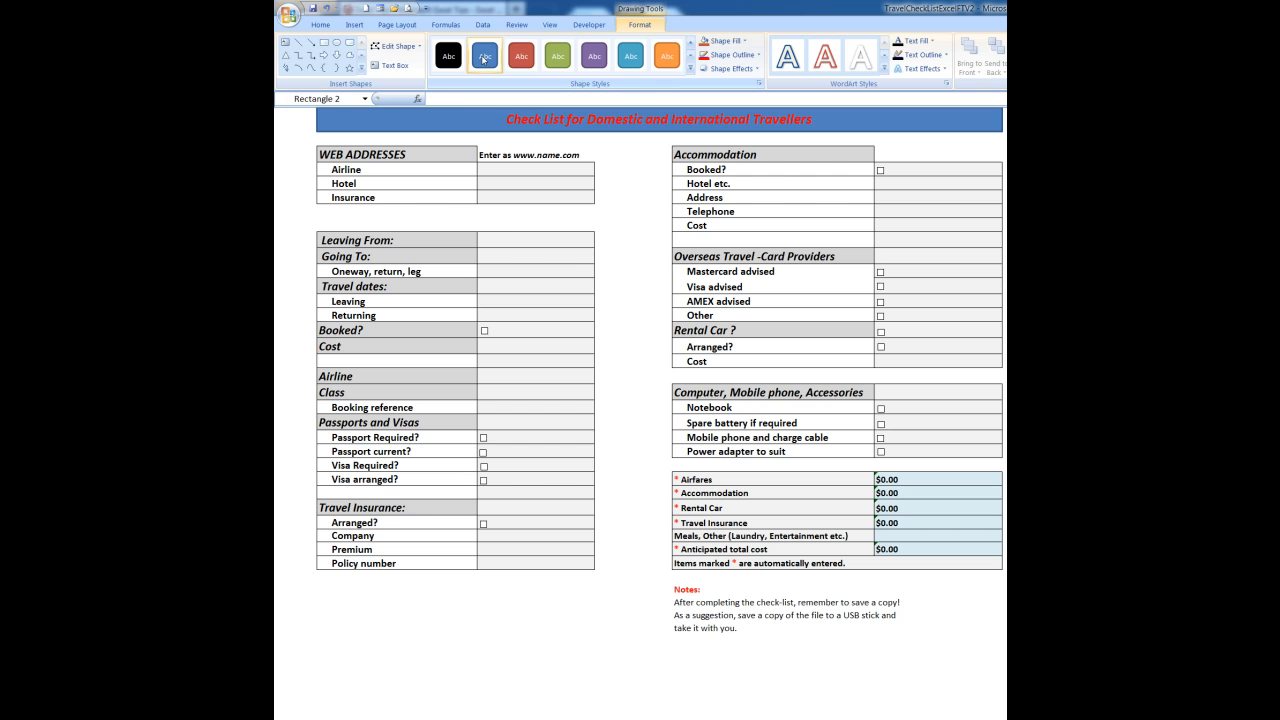
click(558, 55)
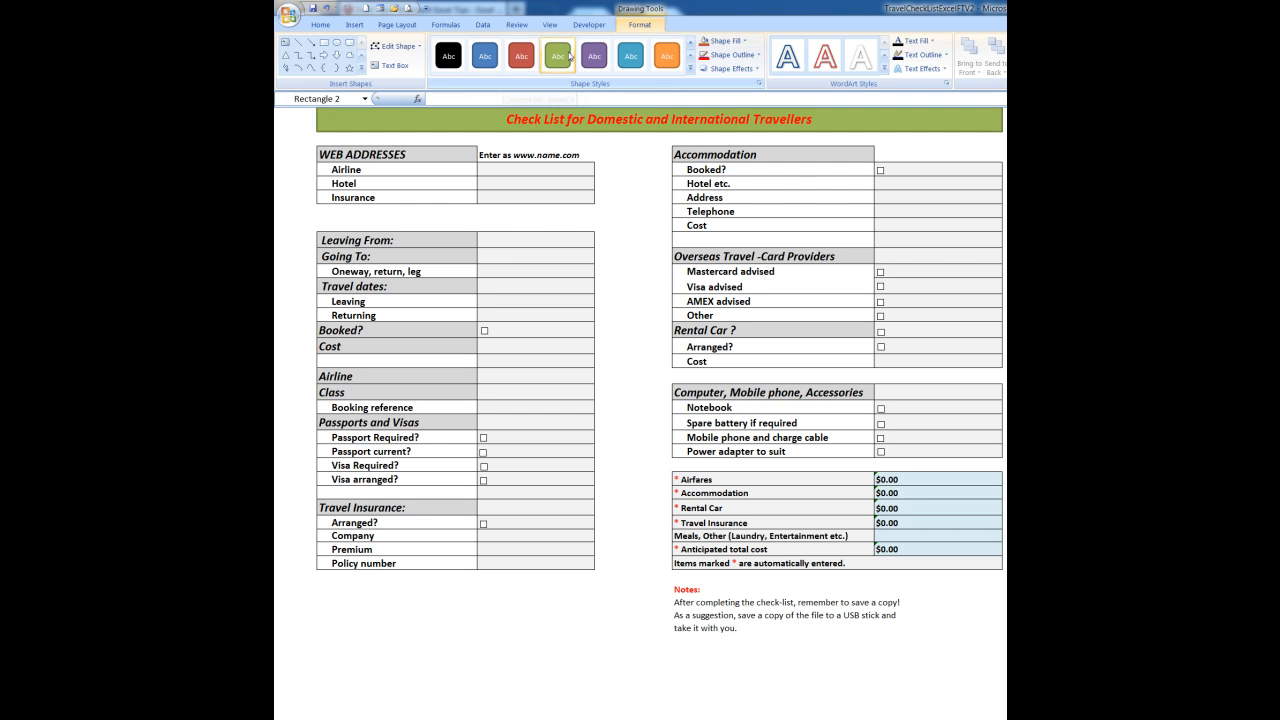
click(448, 55)
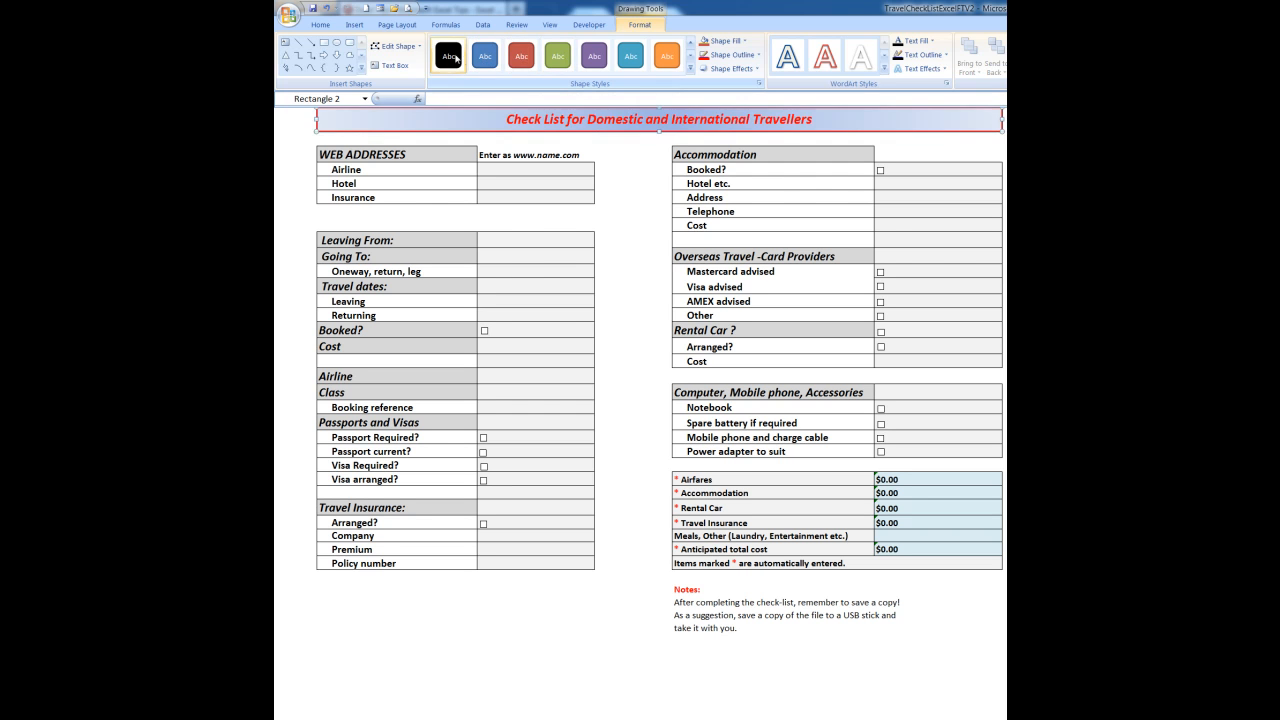
click(448, 55)
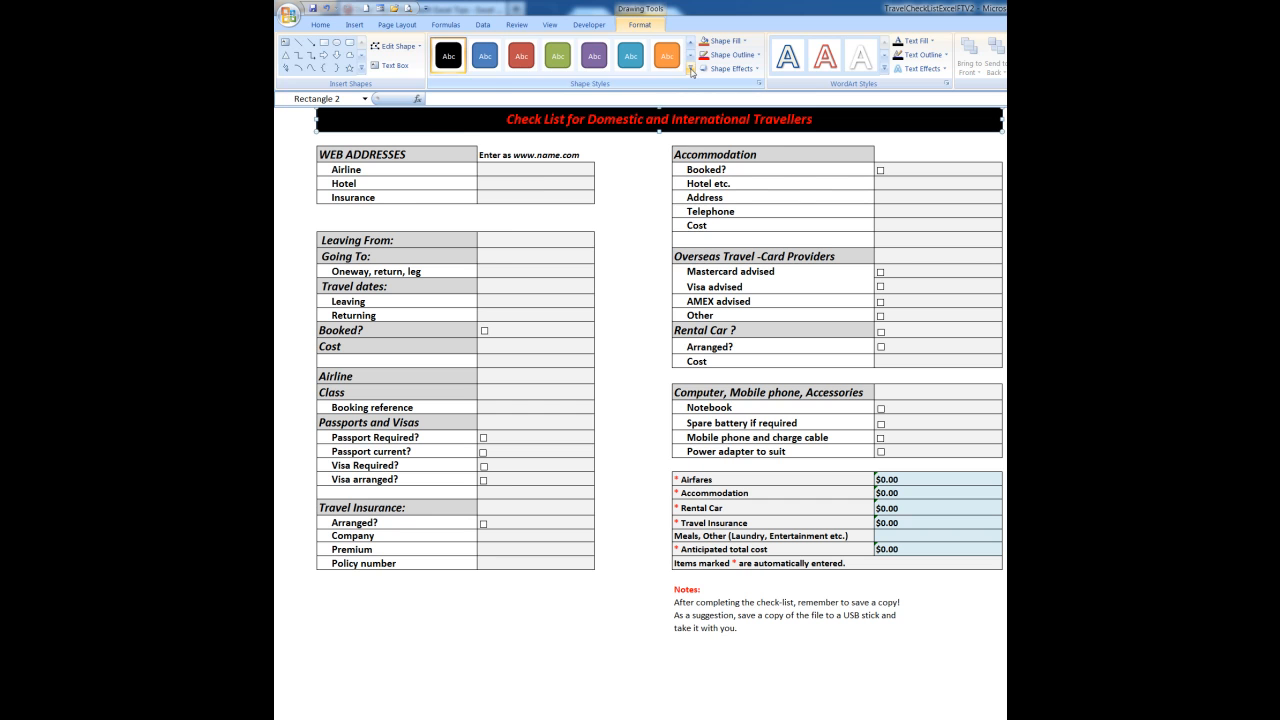
click(691, 69)
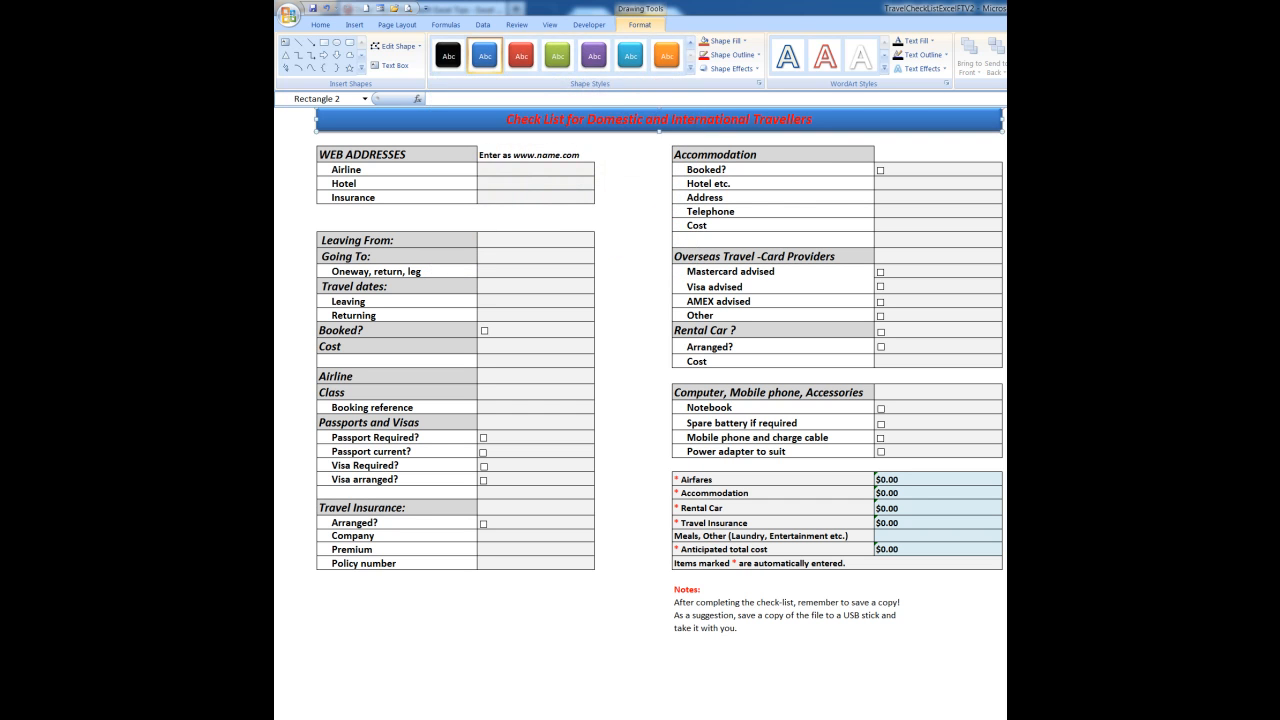
Deselect the rectangle, then select its border to nudge the banner slightly lower.
click(320, 24)
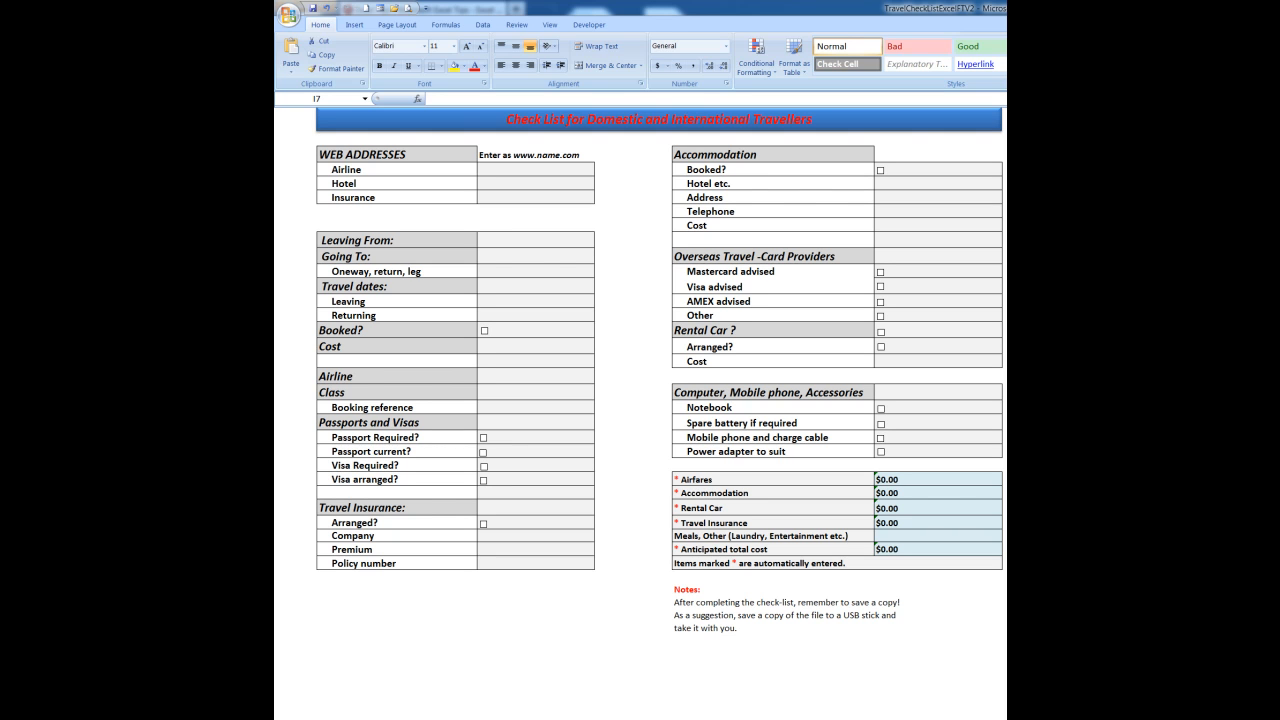
mouse_move(911, 151)
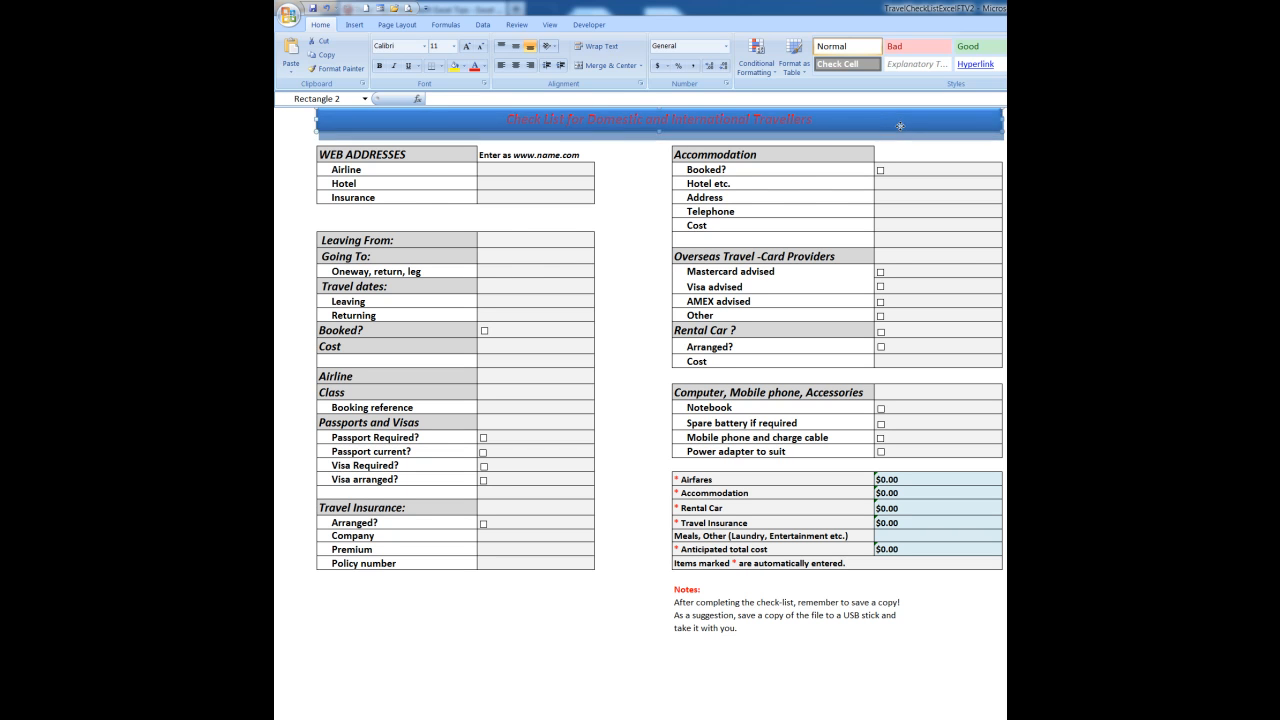
click(658, 118)
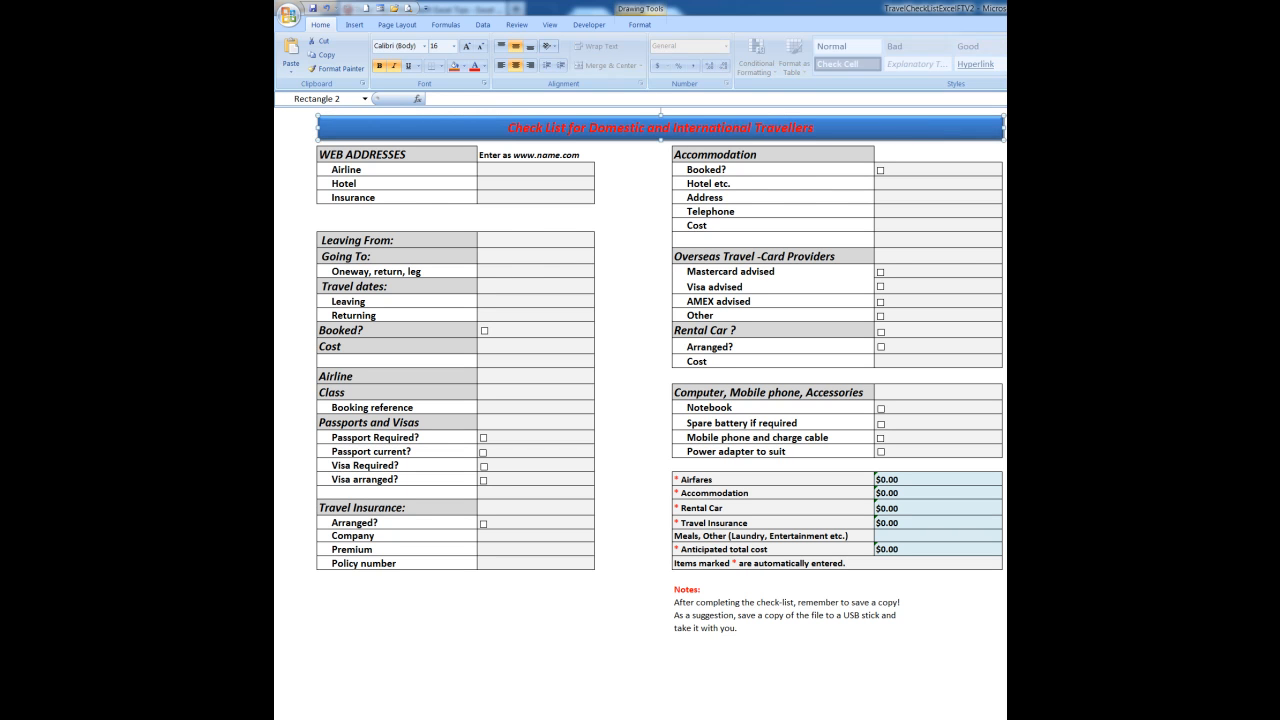